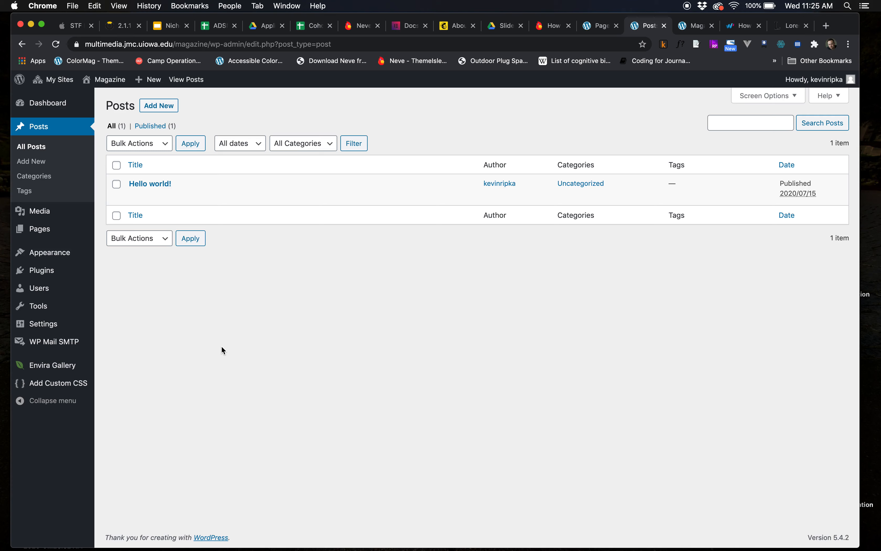
pyautogui.moveTo(132, 178)
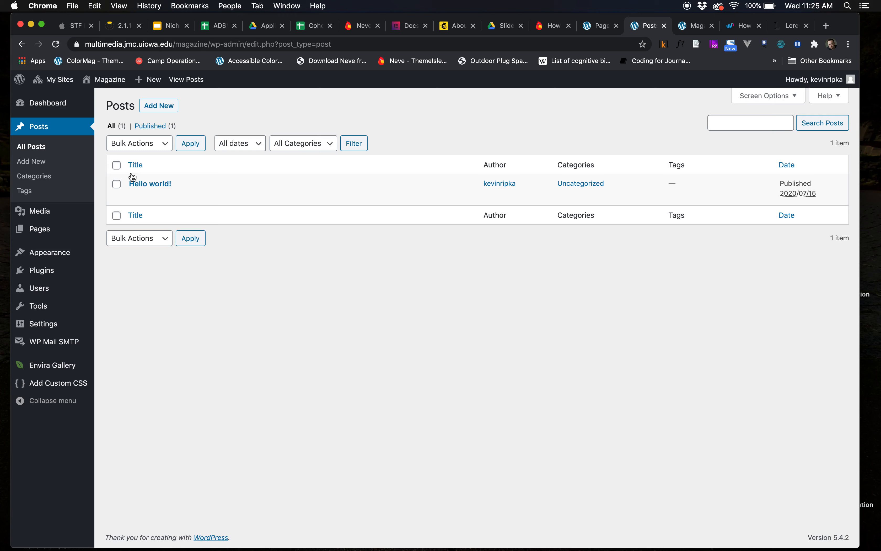
pyautogui.moveTo(163, 304)
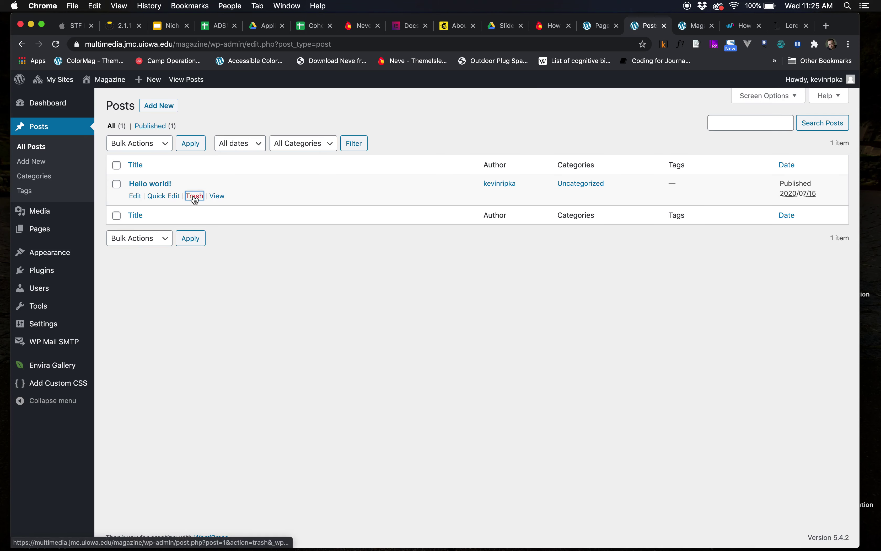
# - Move the sample 'Hello world!' post to the Trash, leaving the posts list empty
pyautogui.click(194, 195)
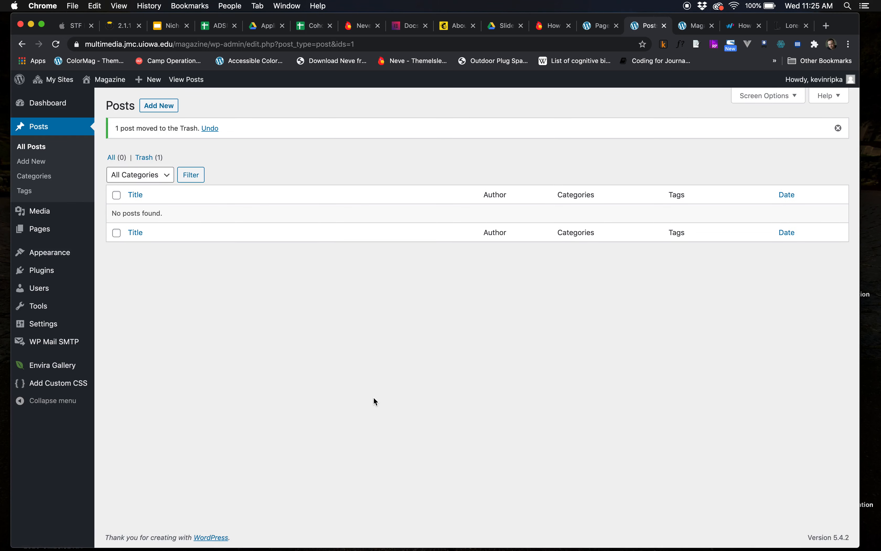
pyautogui.moveTo(538, 385)
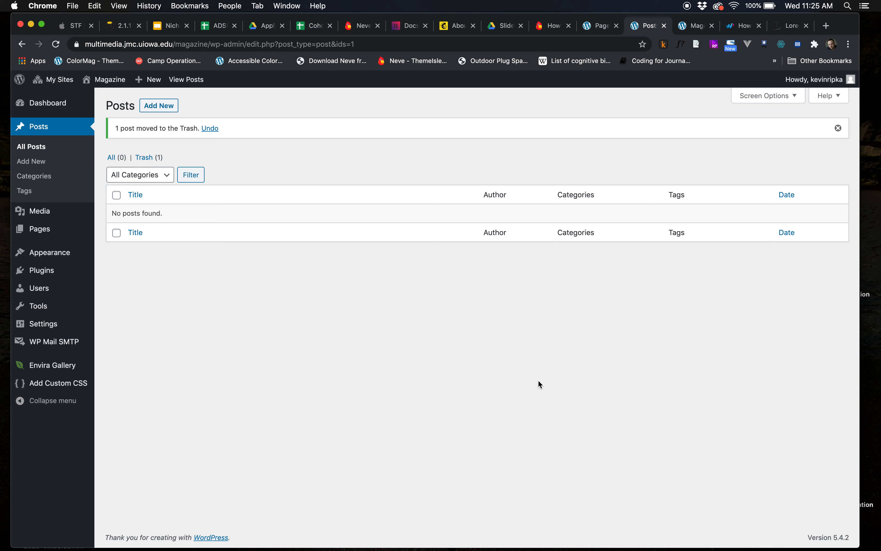
pyautogui.moveTo(529, 90)
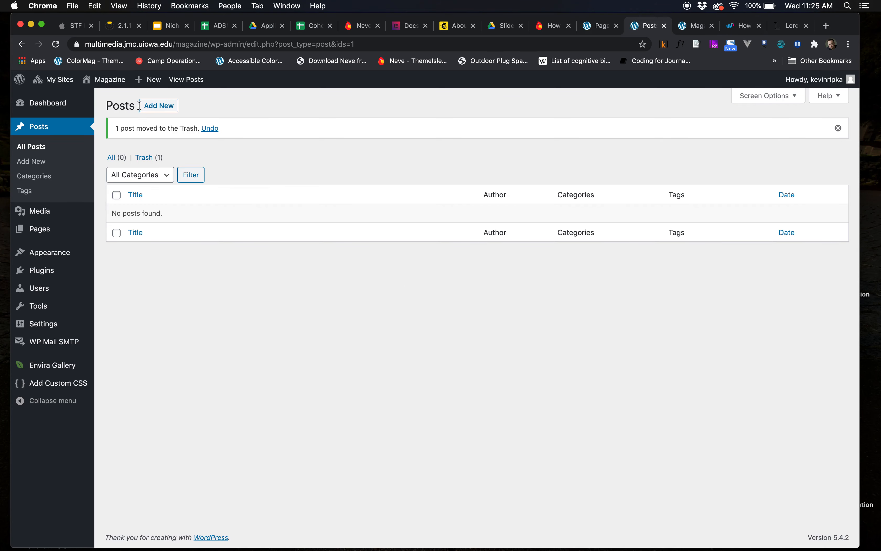
# - Create a new post titled 'Lousiana Waterthrush vs. Northern Waterthrush' and move into its body
pyautogui.click(158, 105)
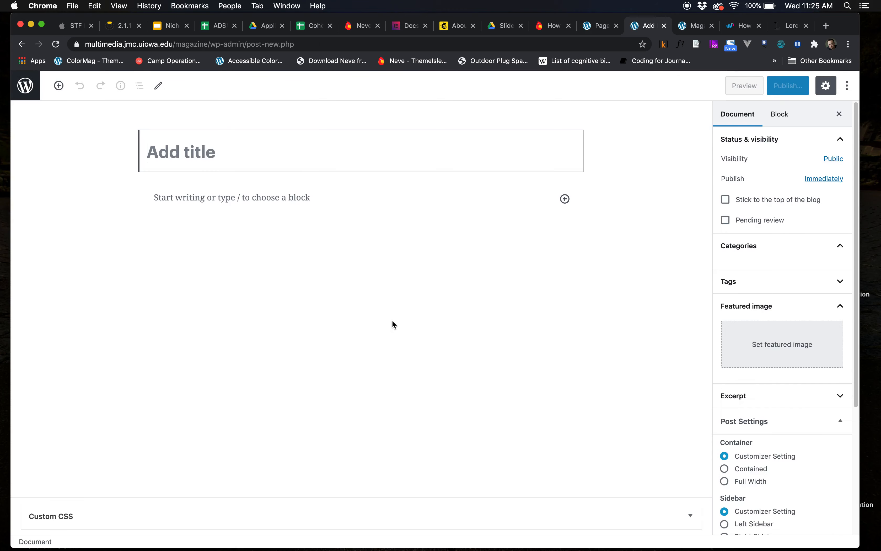
pyautogui.write('L')
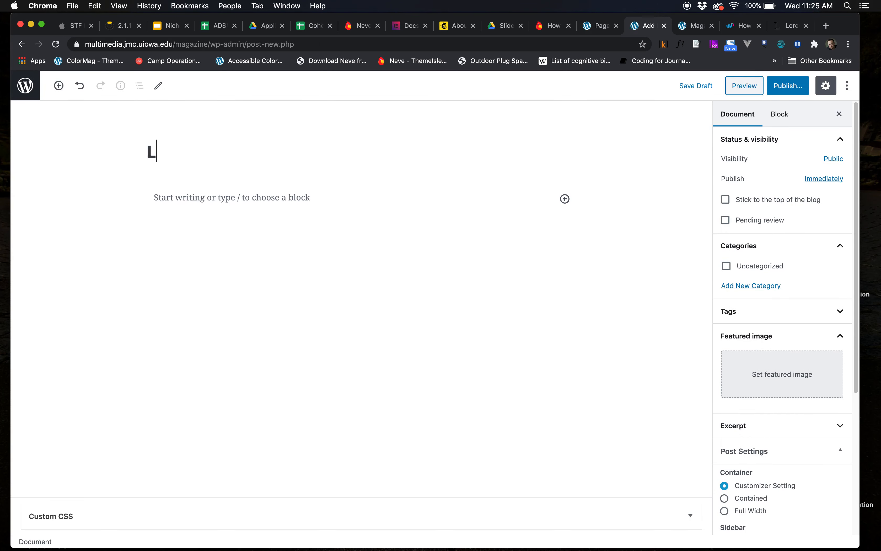
pyautogui.write('ousiana')
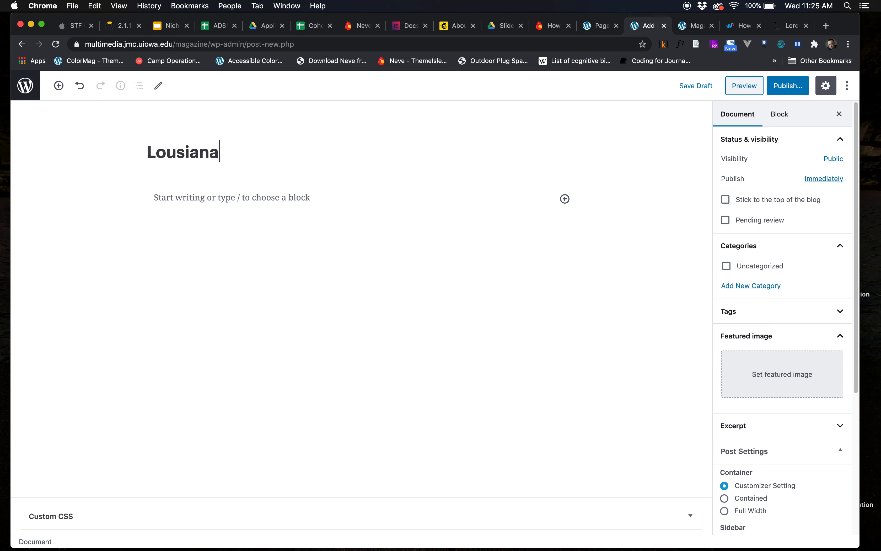
pyautogui.write('Waterthrush vs')
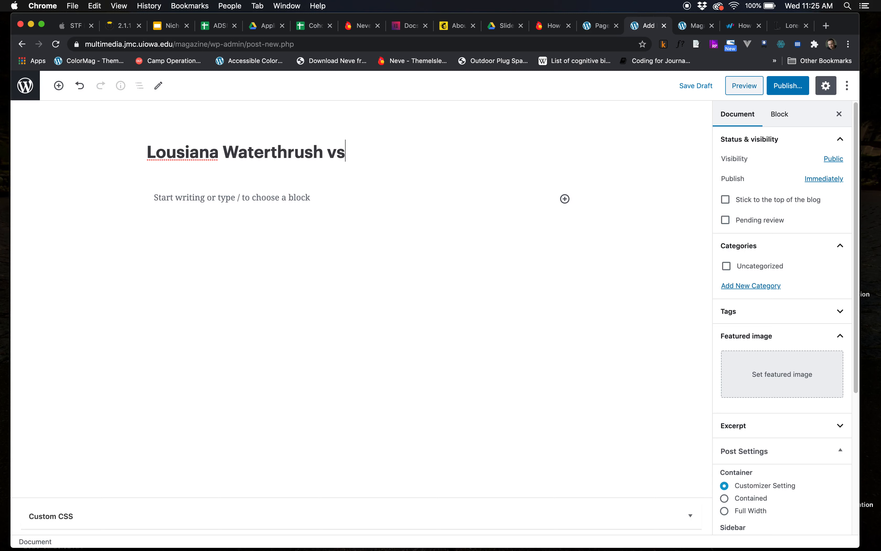
pyautogui.write('. N')
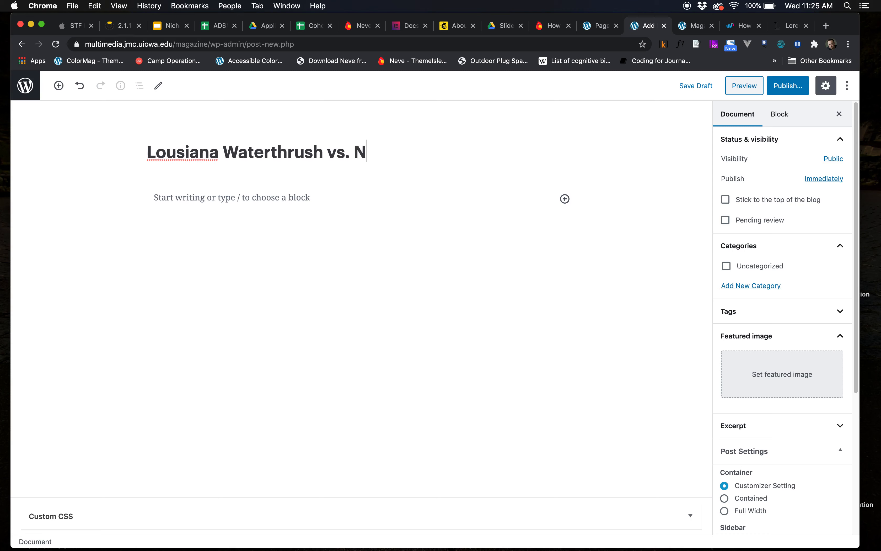
pyautogui.write('orthern')
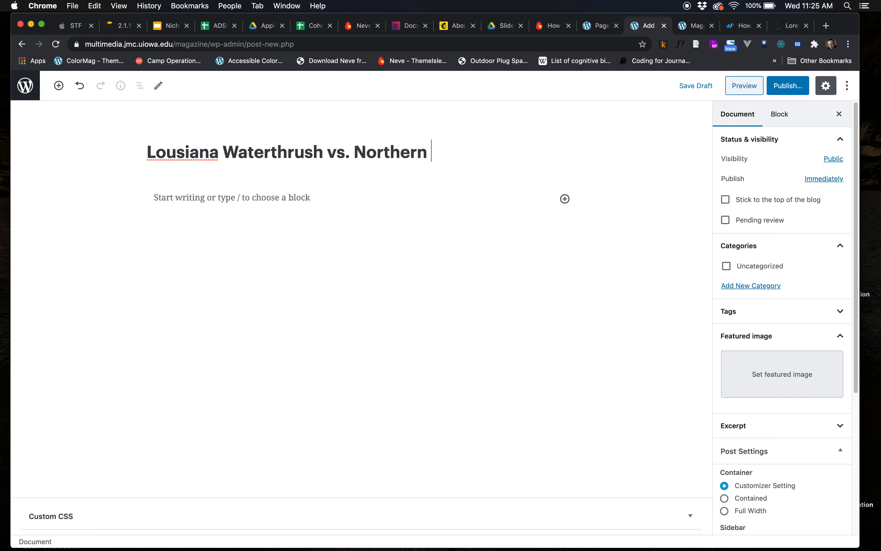
pyautogui.write('Waterthrush')
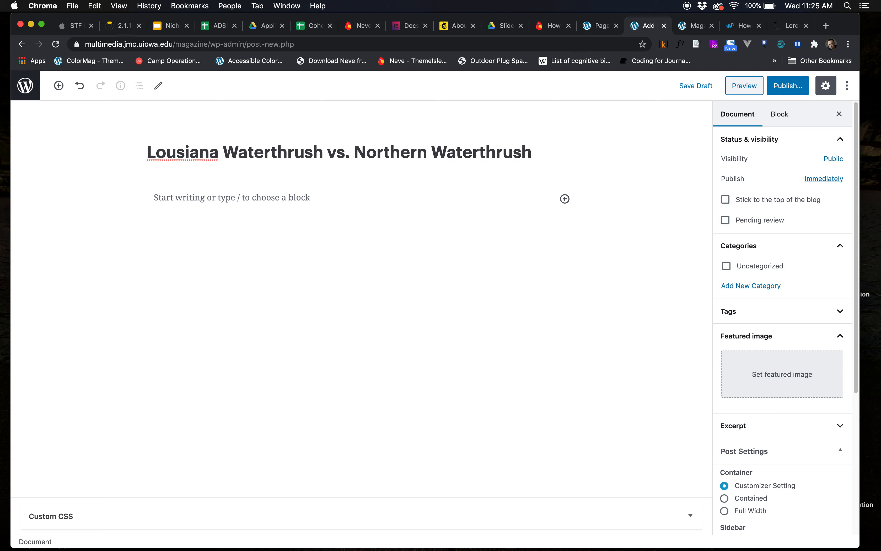
pyautogui.moveTo(200, 152)
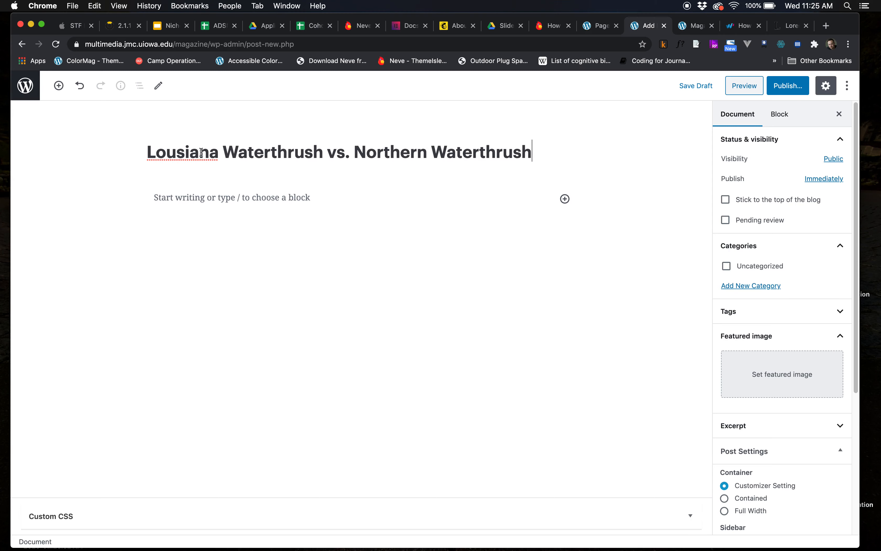
pyautogui.moveTo(373, 190)
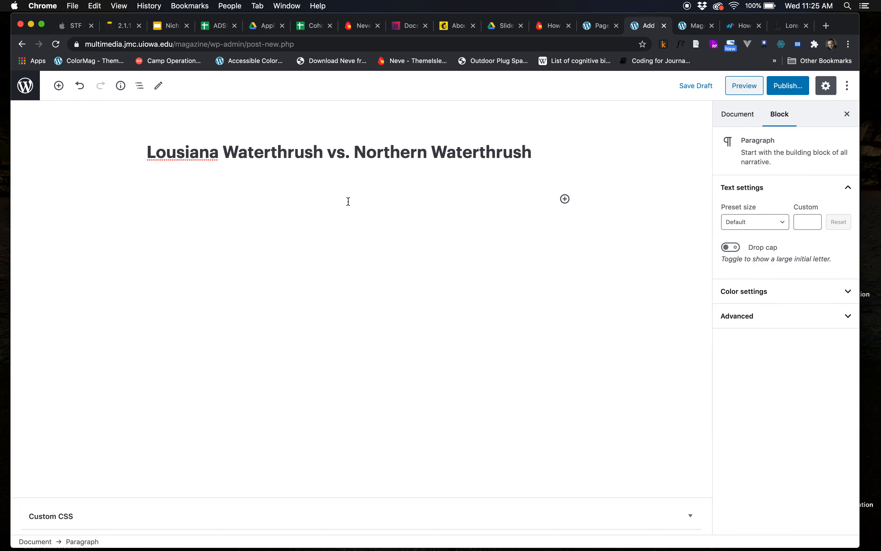
pyautogui.click(787, 25)
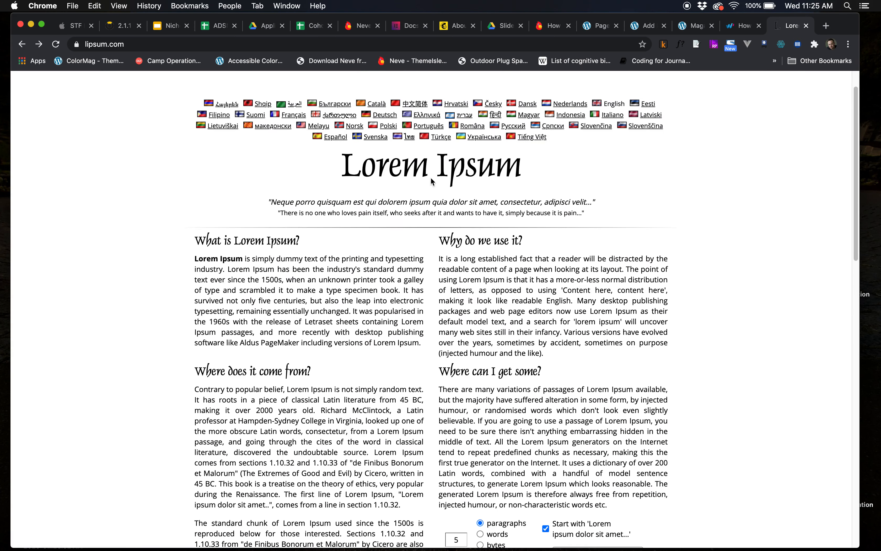
# - Generate Lorem Ipsum paragraphs on lipsum.com and fill the post body with them
pyautogui.scroll(-3)
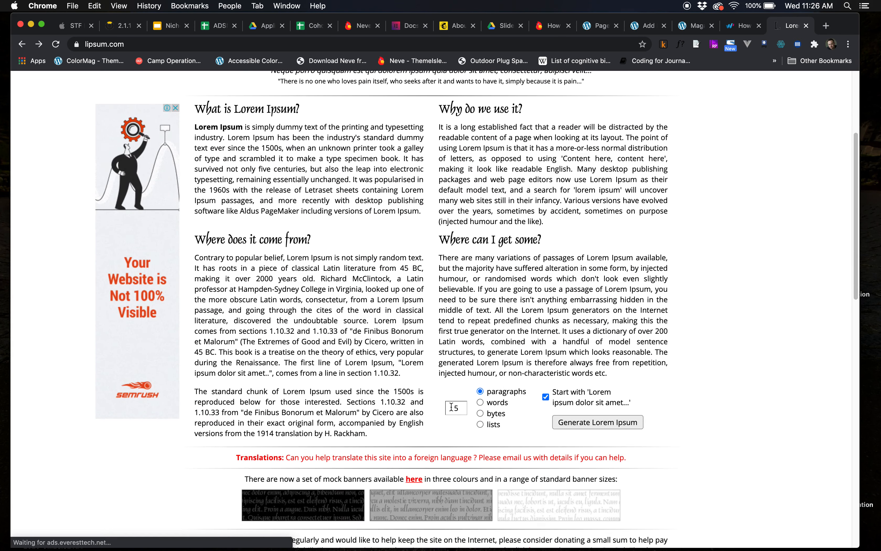
pyautogui.click(597, 422)
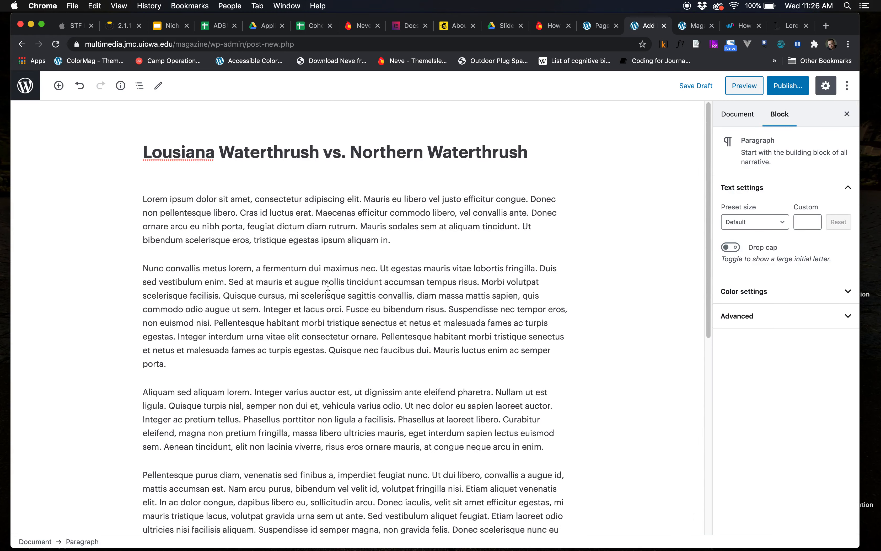
pyautogui.click(736, 114)
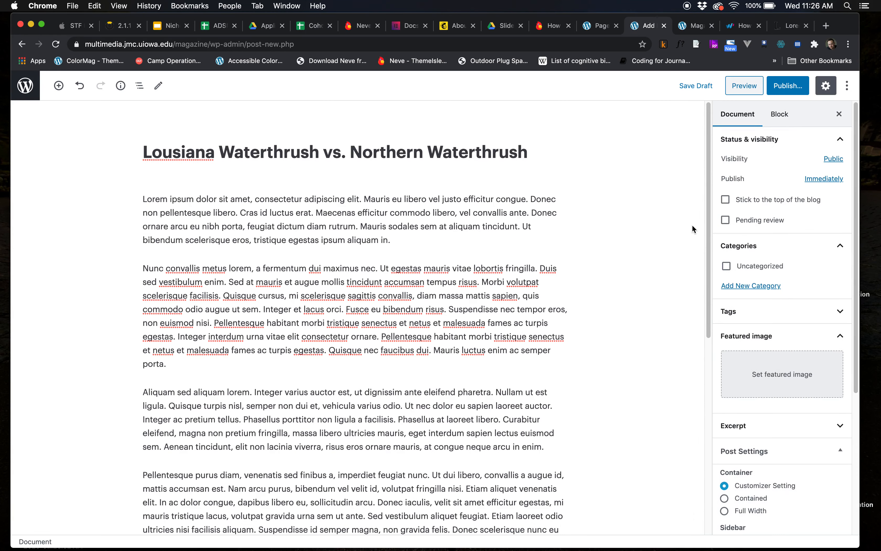
pyautogui.moveTo(415, 244)
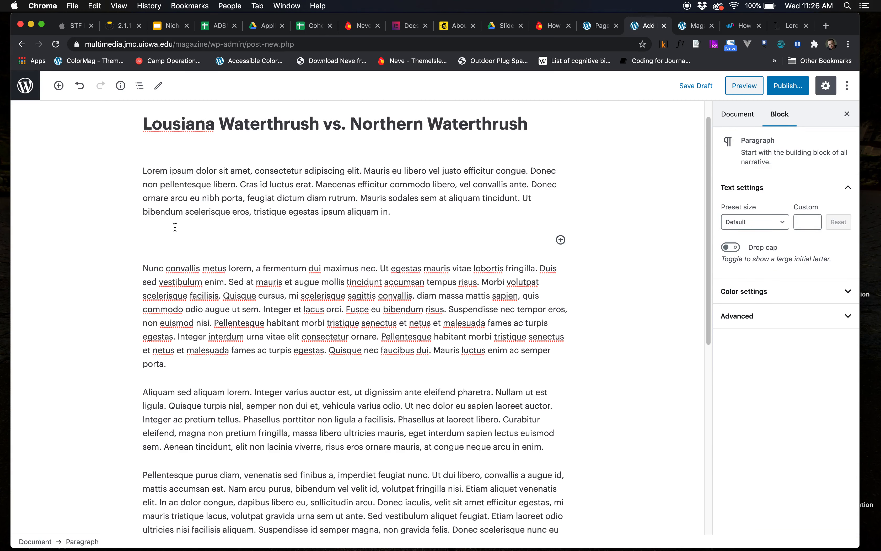
# - Insert an H3 heading reading 'Louisiana' between the first and second placeholder paragraphs
pyautogui.click(559, 239)
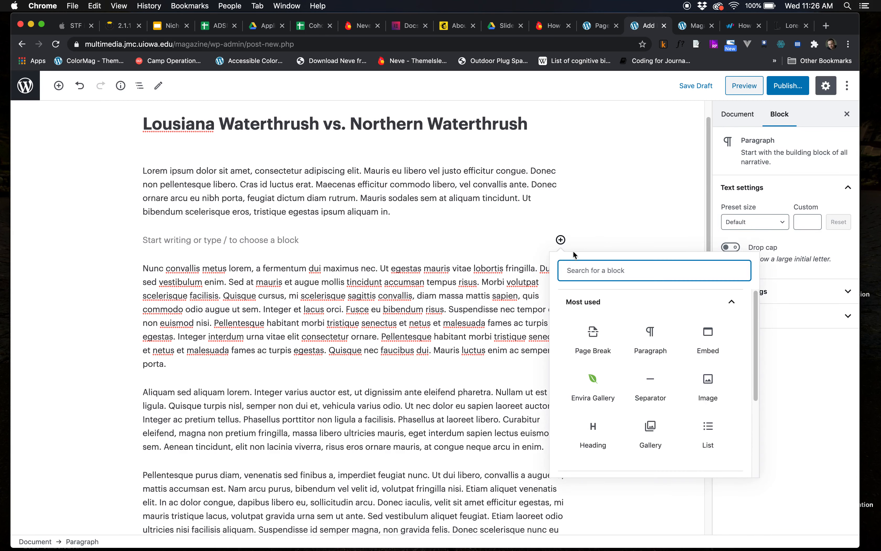
pyautogui.moveTo(651, 386)
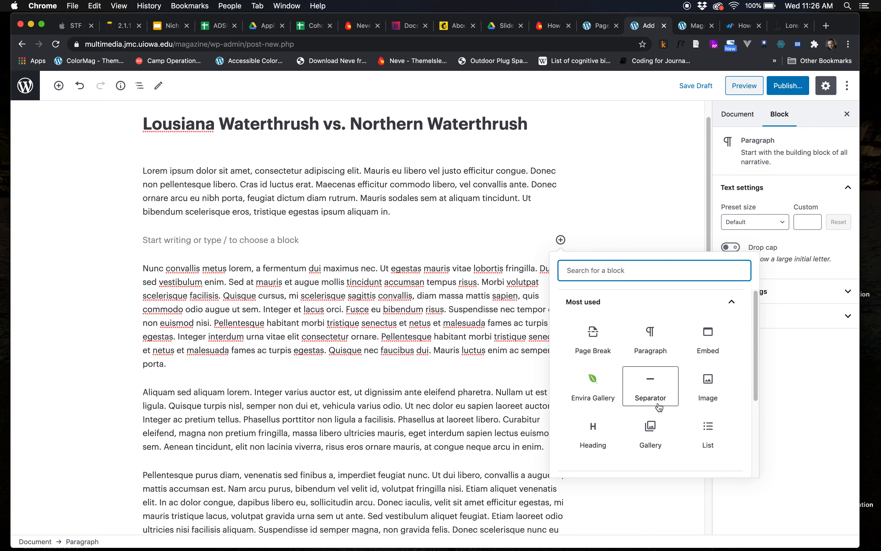
pyautogui.click(593, 432)
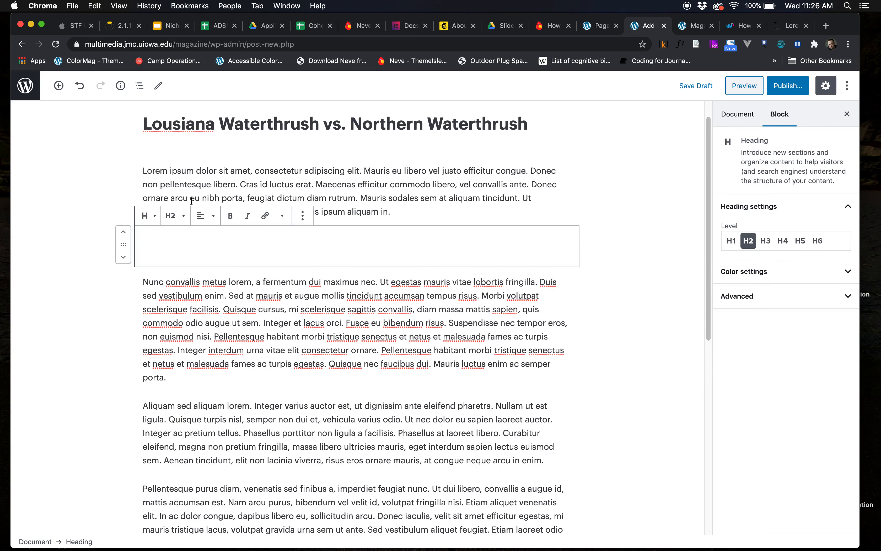
pyautogui.click(172, 215)
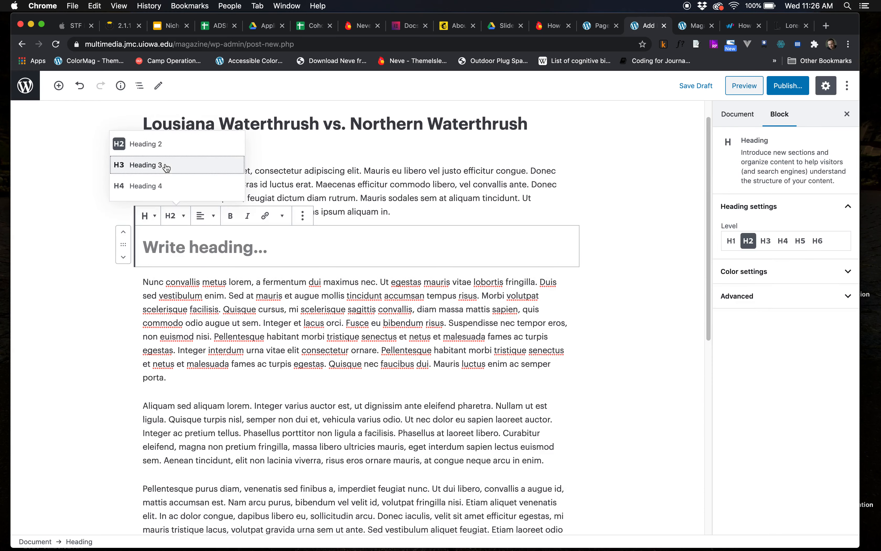
pyautogui.click(145, 164)
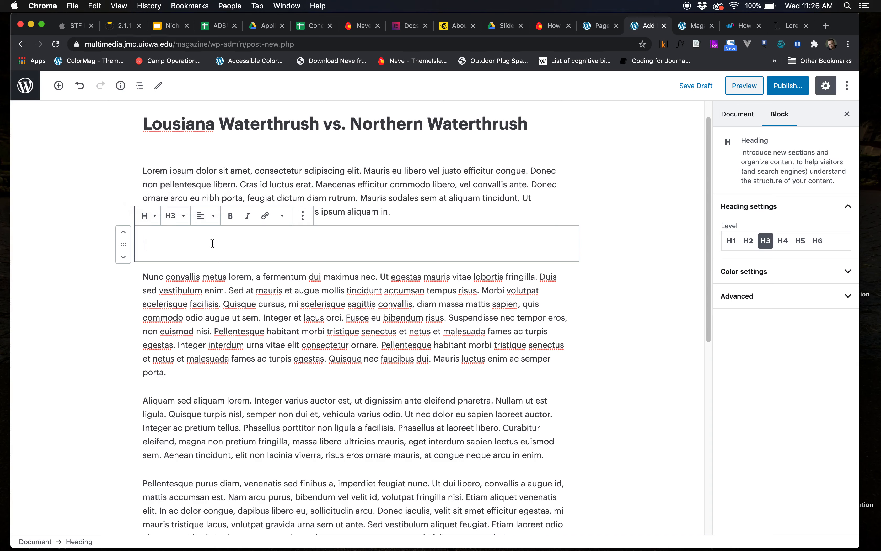
pyautogui.write('Loui')
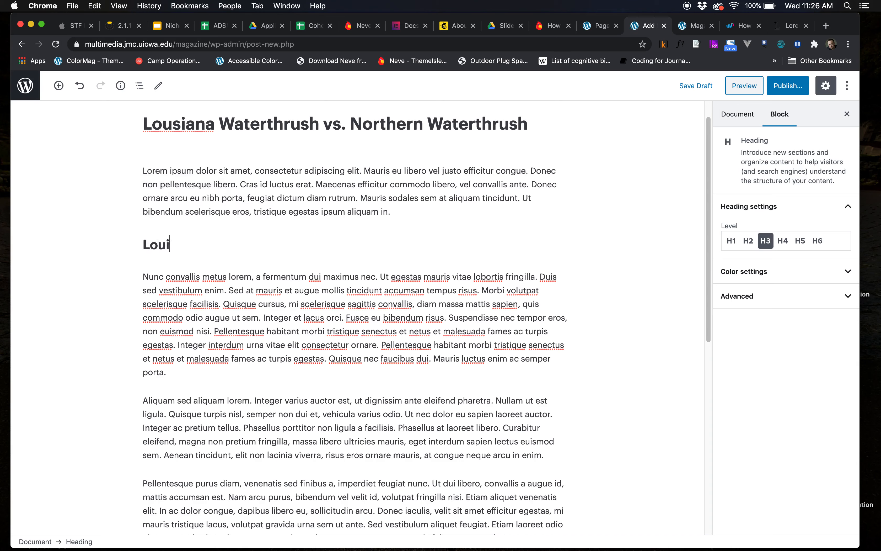
pyautogui.click(737, 114)
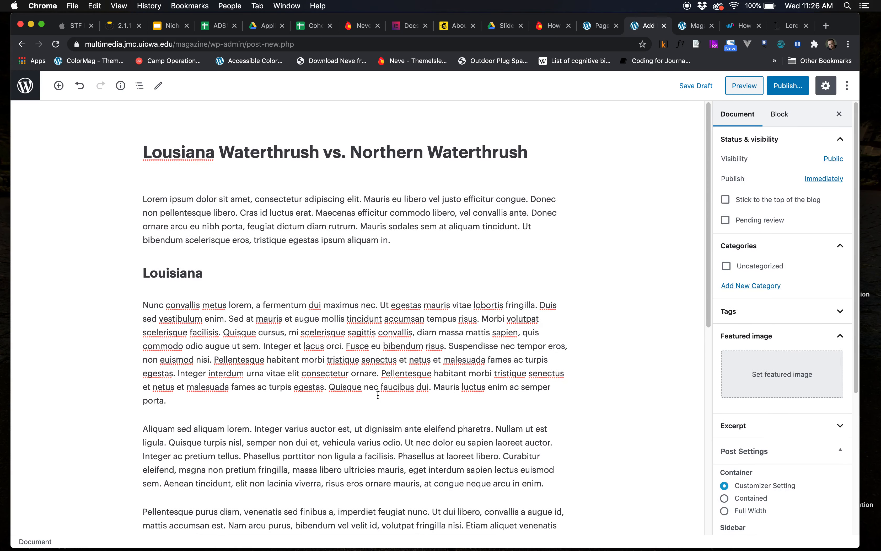
pyautogui.moveTo(673, 181)
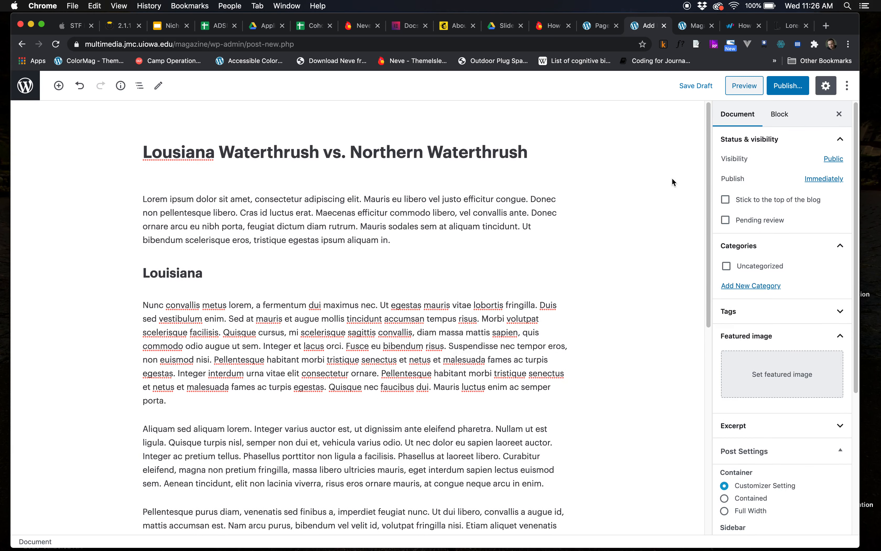
pyautogui.moveTo(750, 268)
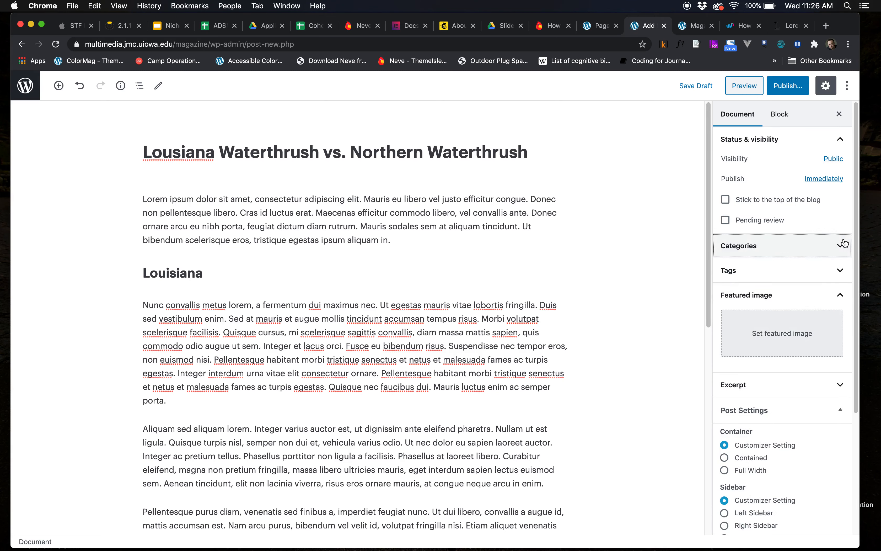
pyautogui.click(738, 246)
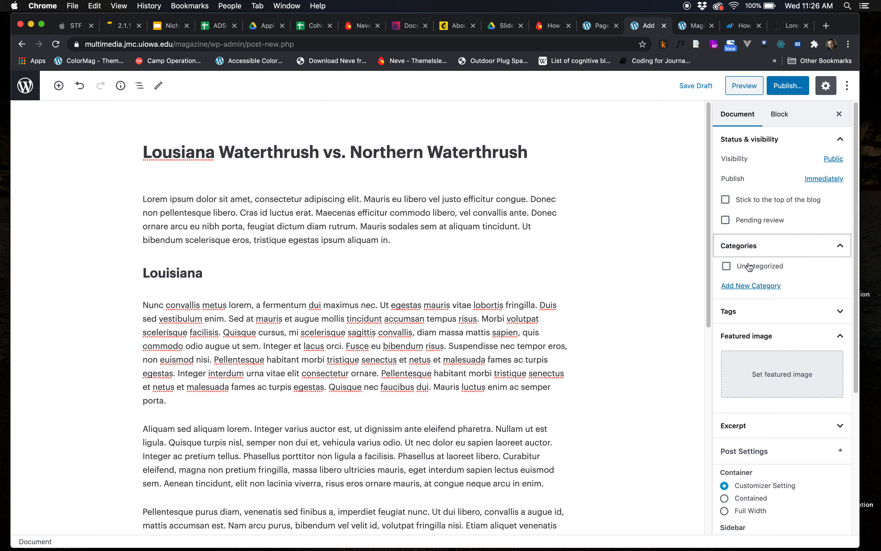
pyautogui.moveTo(819, 285)
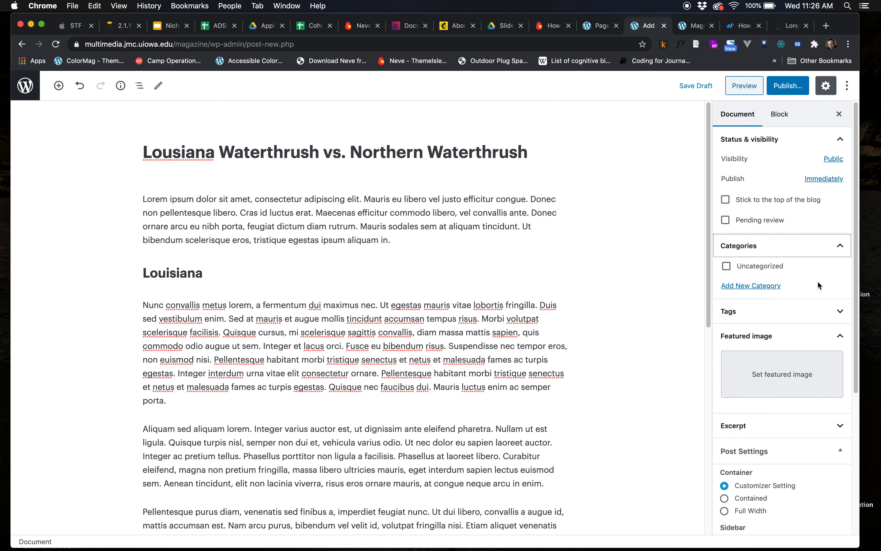
# - Add a new 'Warblers' category, checked for the waterthrush post
pyautogui.click(750, 286)
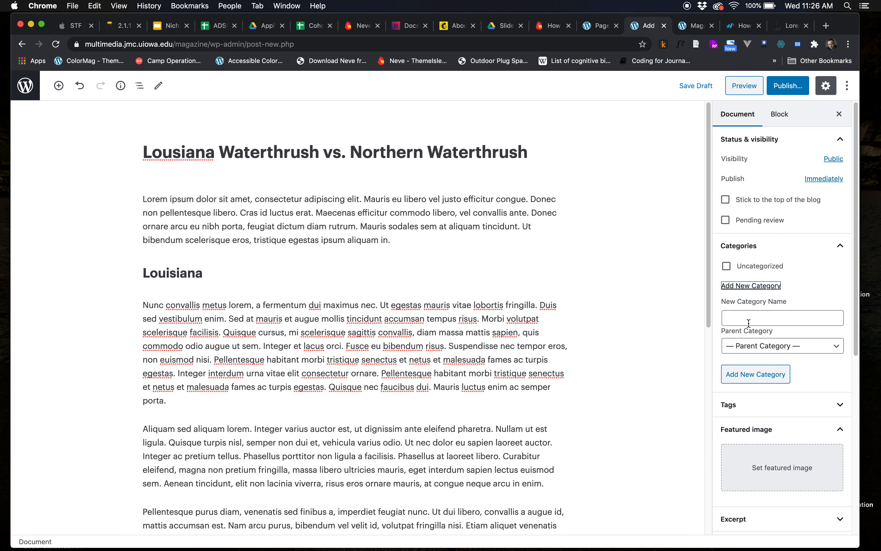
pyautogui.write('Warblers')
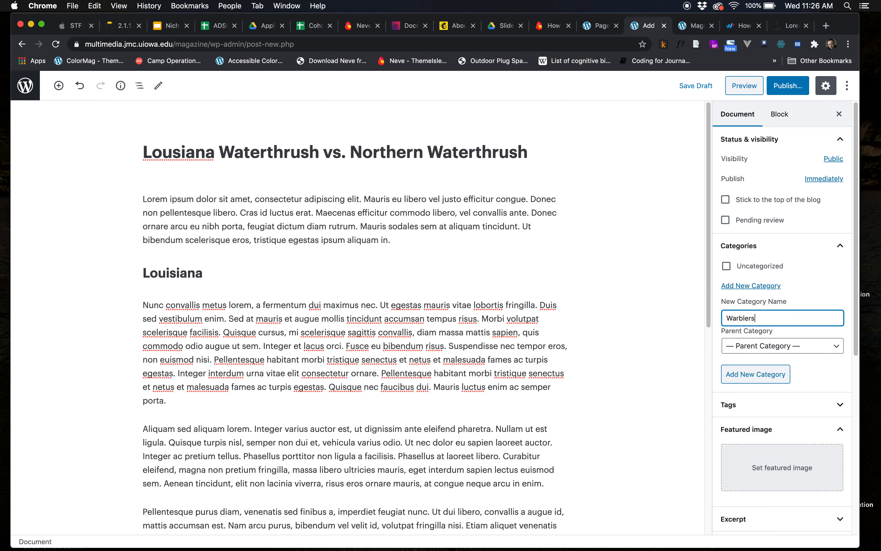
pyautogui.moveTo(764, 306)
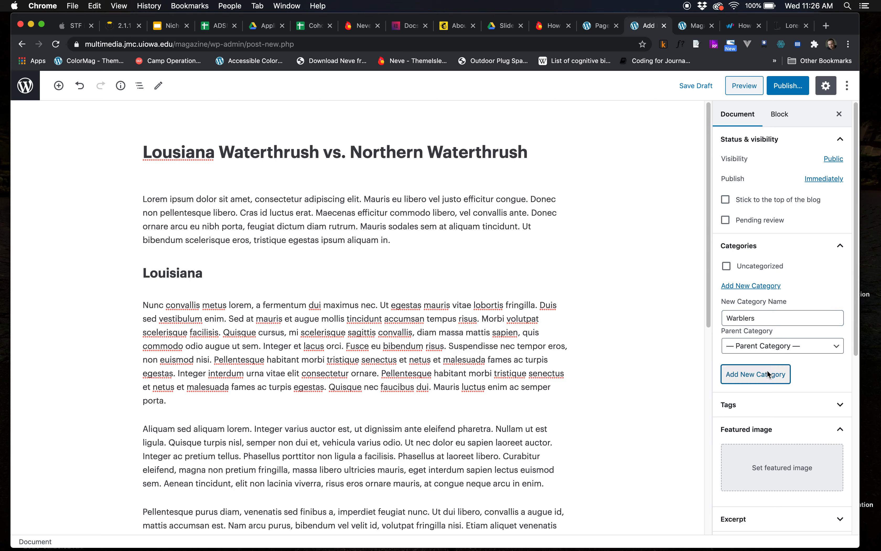
pyautogui.click(755, 374)
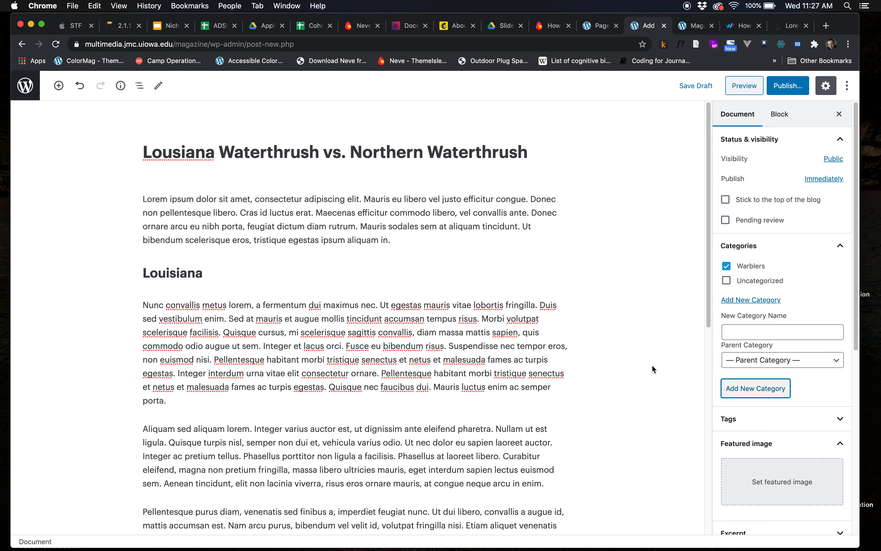
pyautogui.scroll(-3)
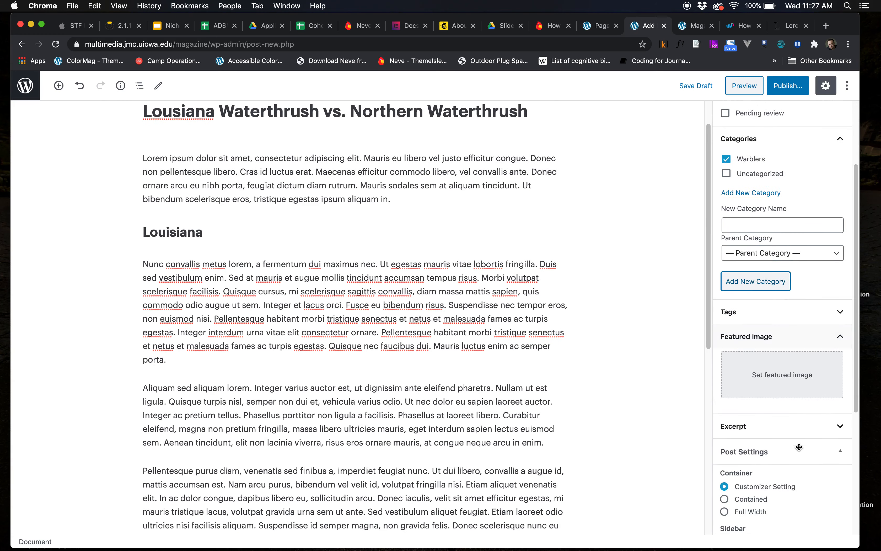
pyautogui.scroll(-3)
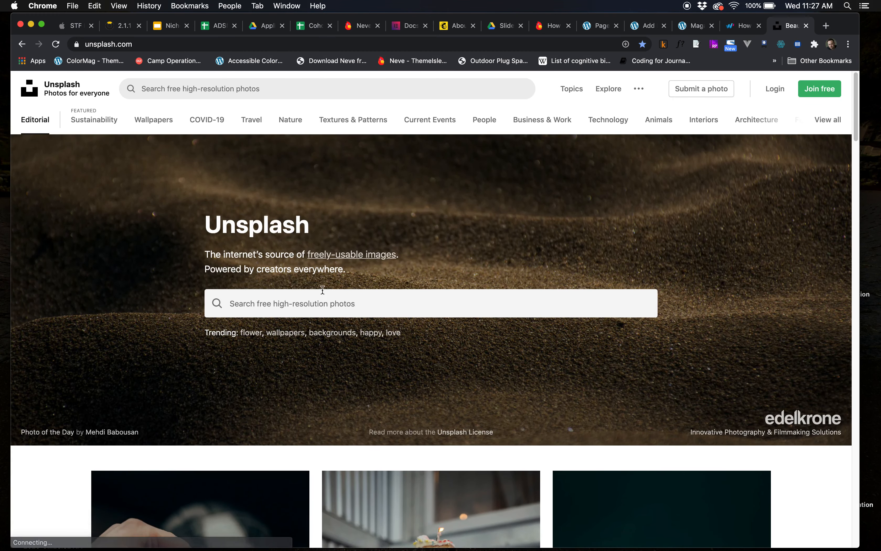
# - Search Unsplash for 'waterthr' bird photos and scroll the results down to the bluebird pictures
pyautogui.write('waterthr')
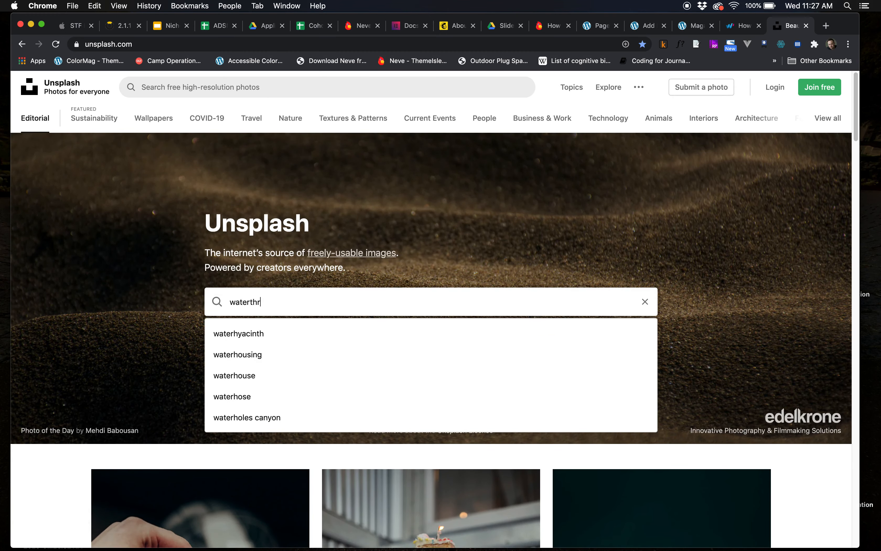
pyautogui.press('Return')
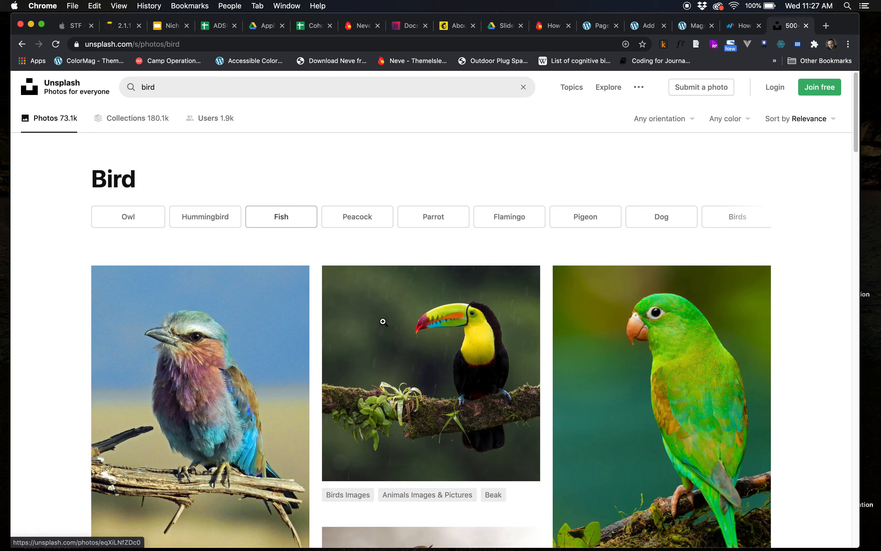
pyautogui.scroll(-3)
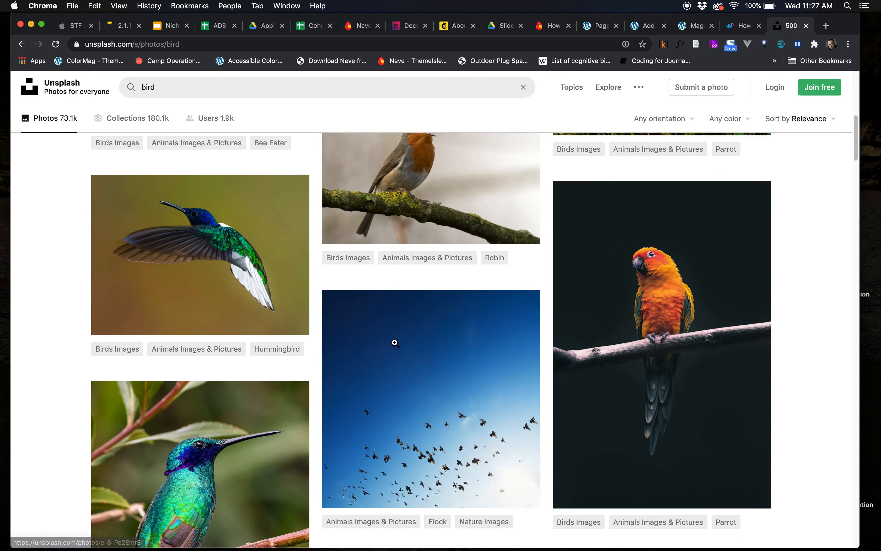
pyautogui.scroll(-3)
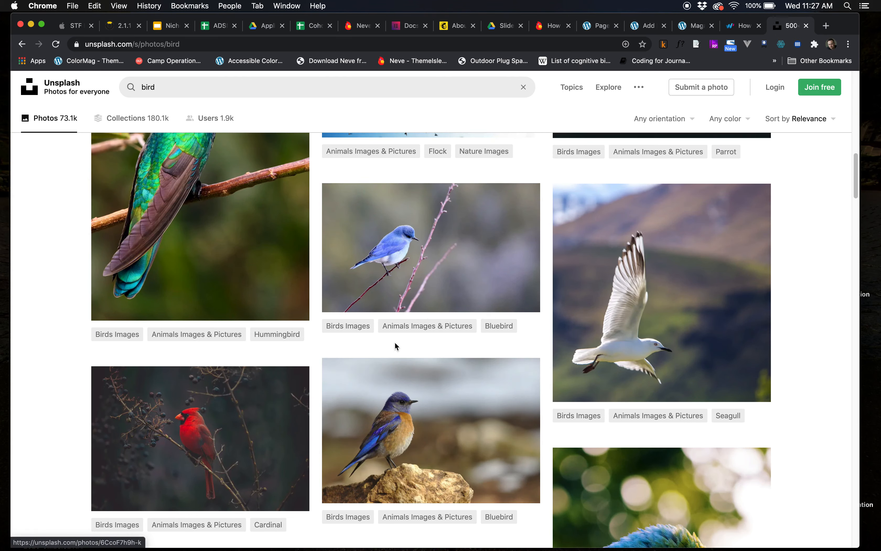
pyautogui.scroll(-3)
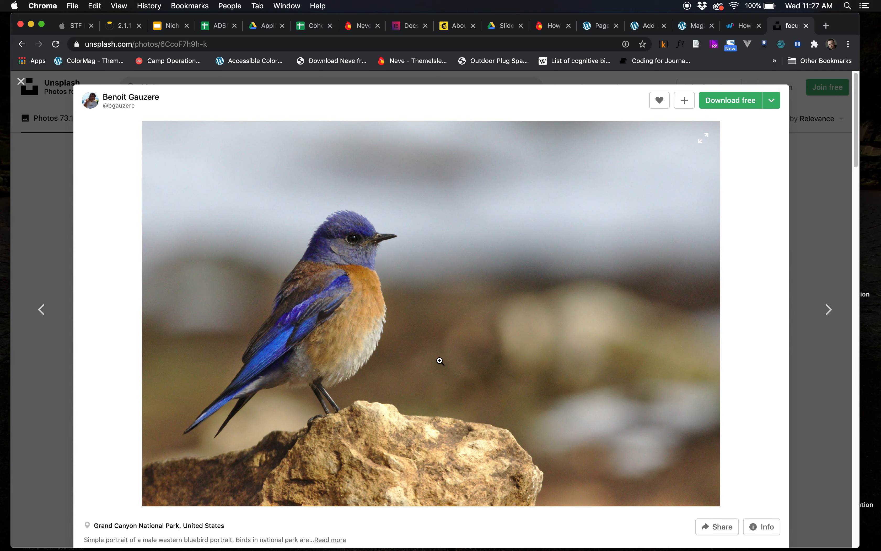
pyautogui.moveTo(745, 125)
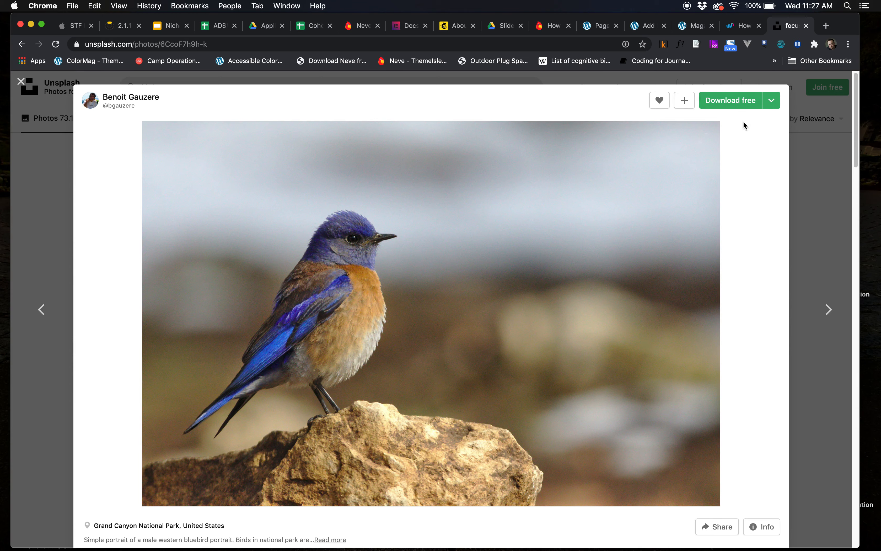
# - Download the western bluebird photo free and return to the WordPress post editor
pyautogui.click(730, 100)
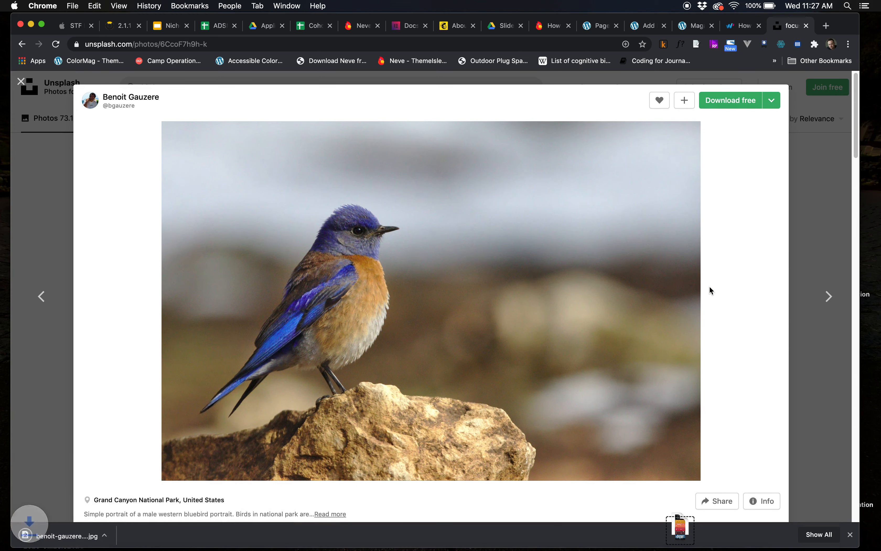
pyautogui.click(730, 101)
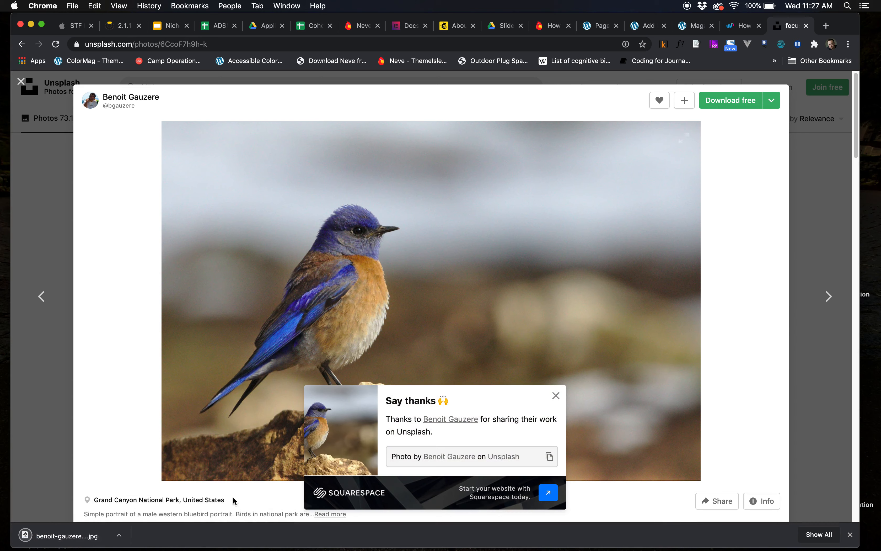
pyautogui.moveTo(830, 258)
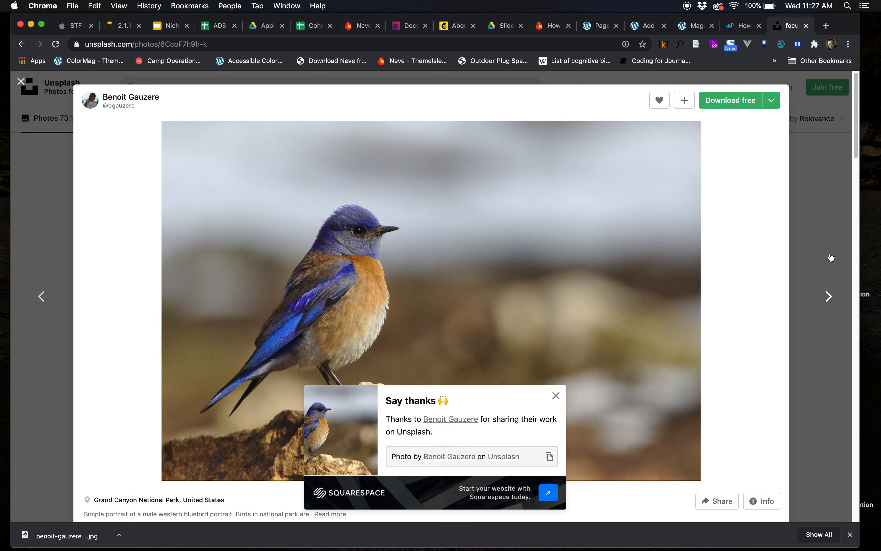
pyautogui.click(20, 83)
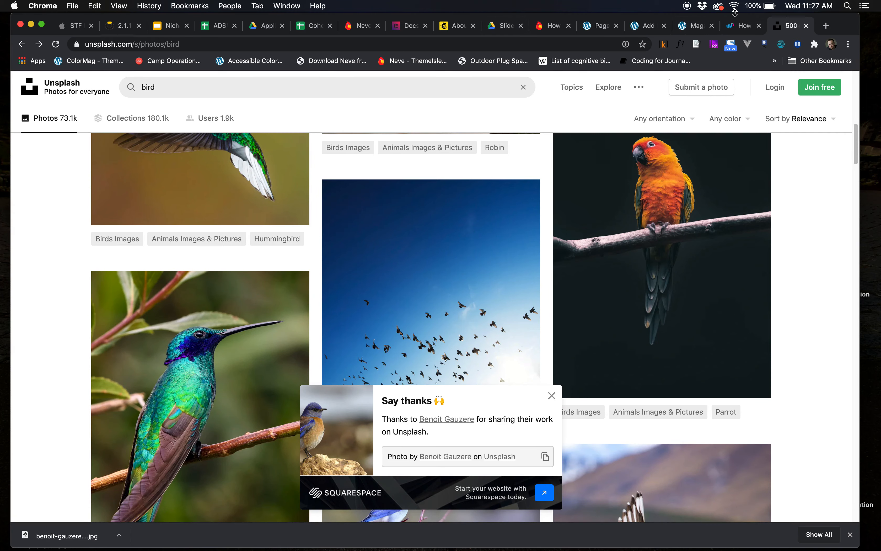
pyautogui.click(645, 26)
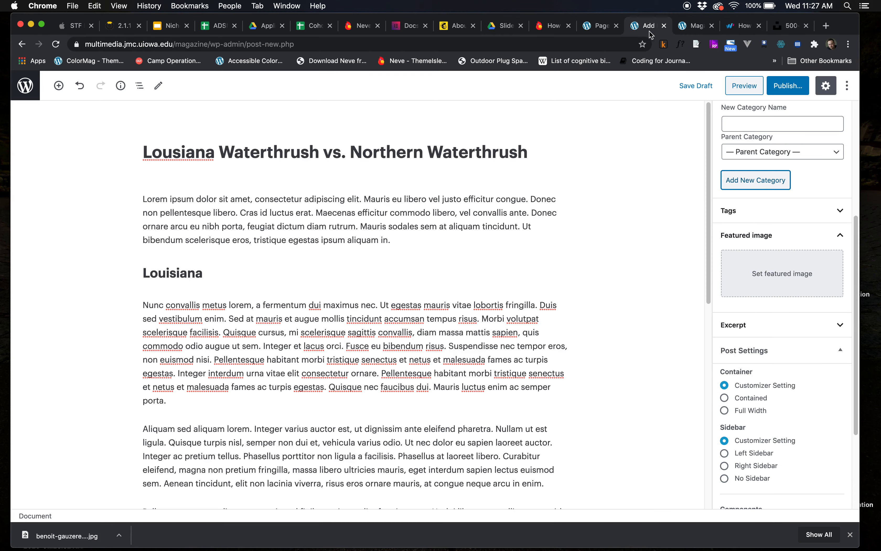
# - Set the downloaded bluebird photo as the post's featured image
pyautogui.click(781, 274)
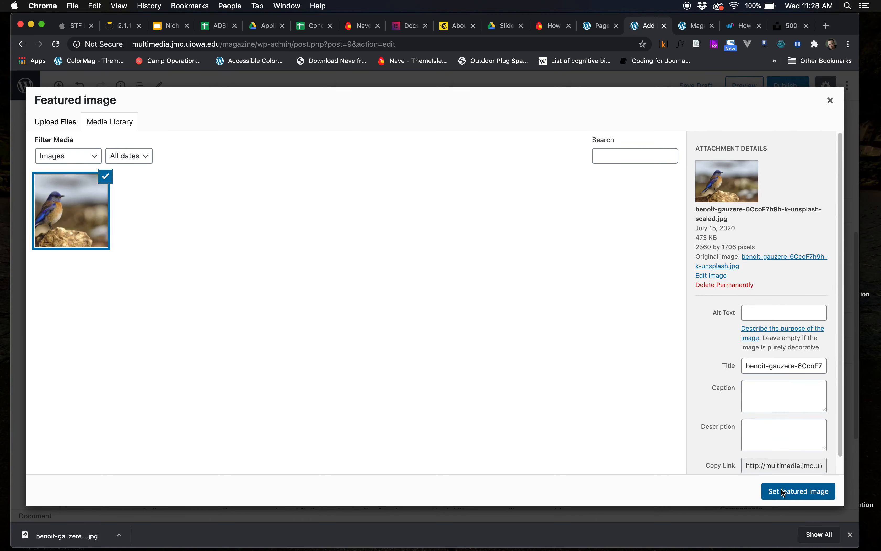
pyautogui.click(797, 490)
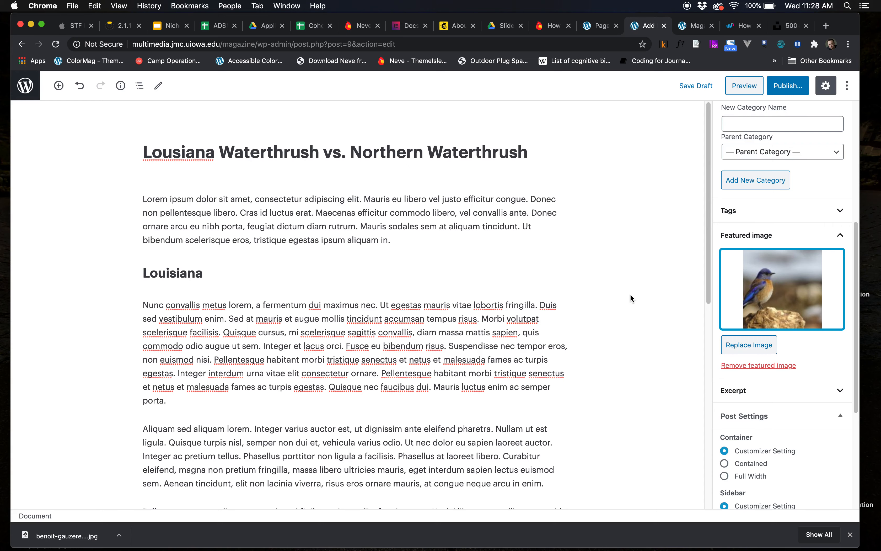
# - Publish the waterthrush post, confirming in the pre-publish panel
pyautogui.scroll(-3)
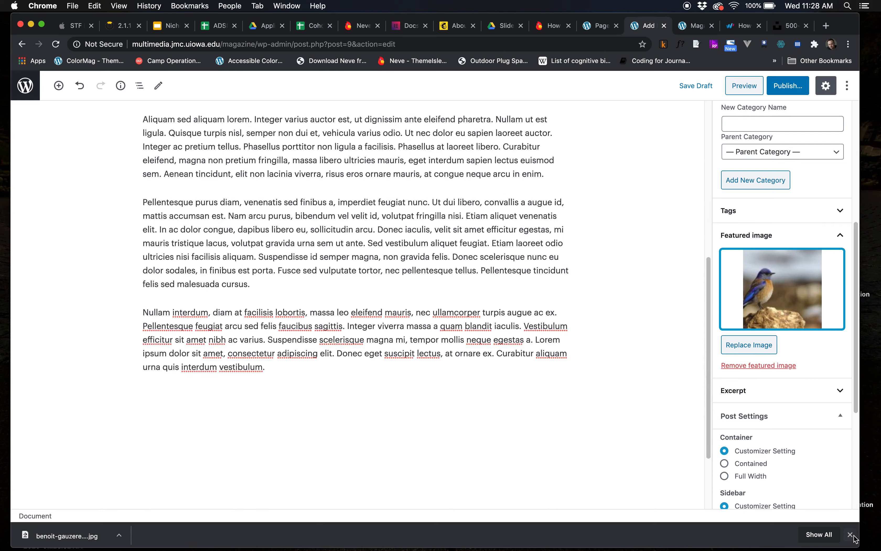
pyautogui.scroll(3)
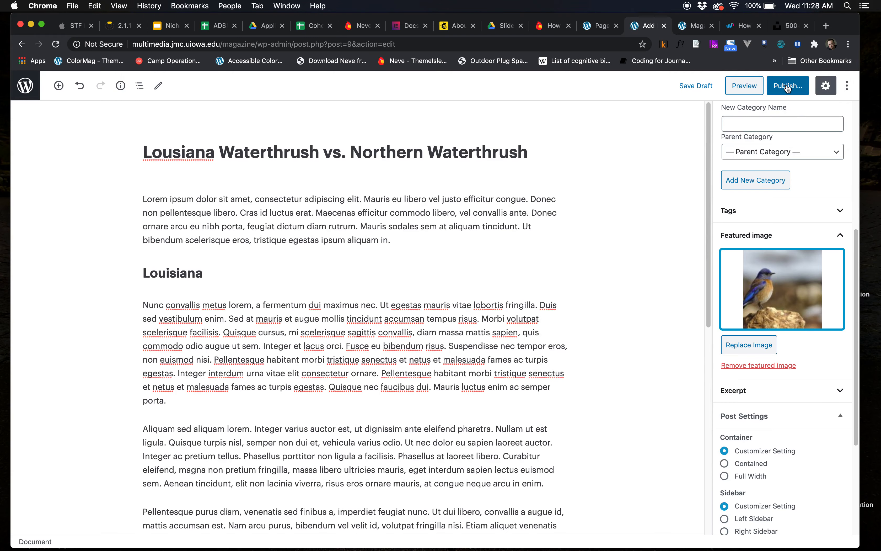
pyautogui.click(787, 86)
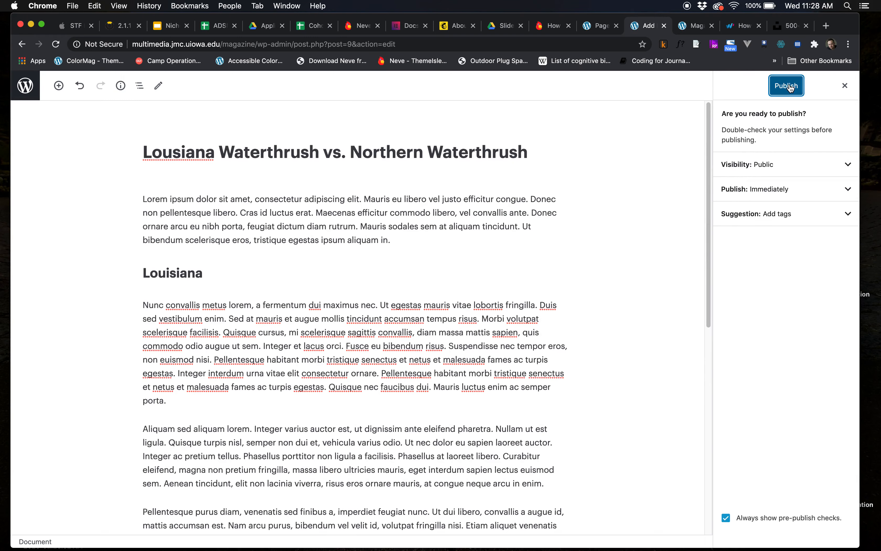
pyautogui.click(785, 85)
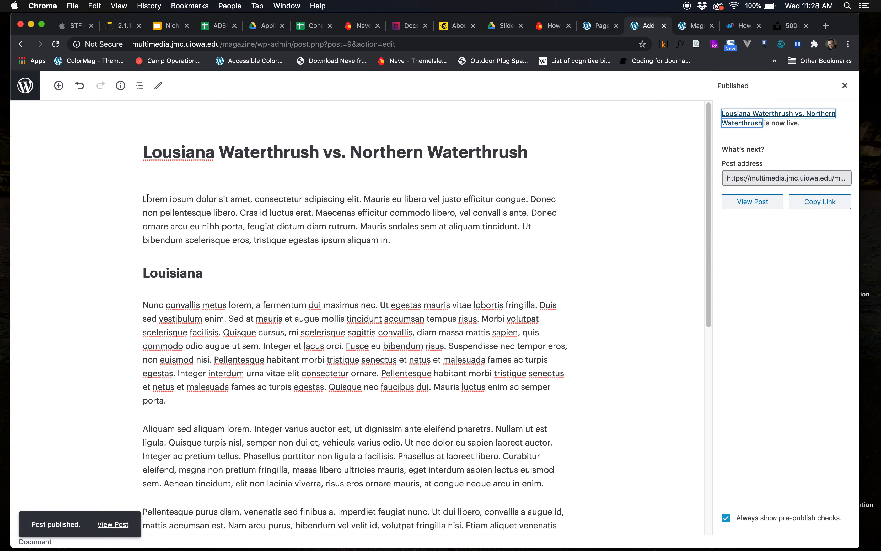
pyautogui.moveTo(112, 71)
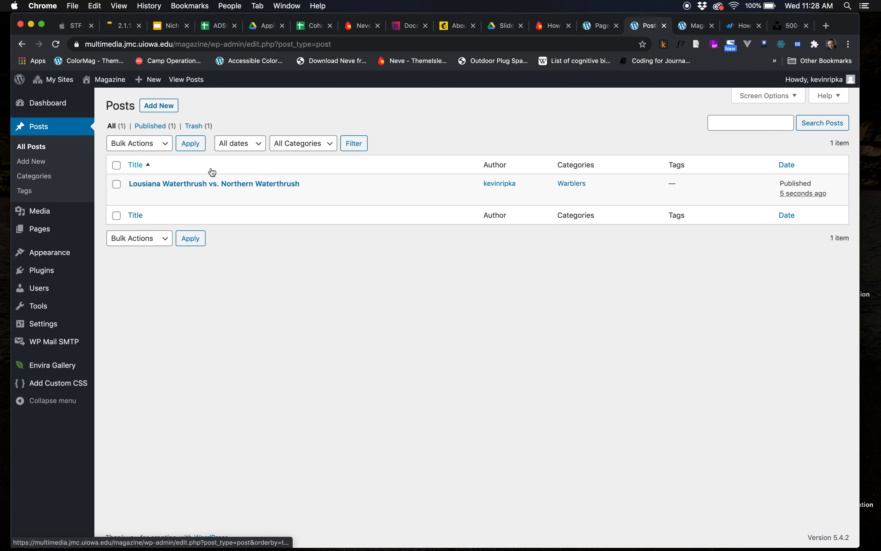
pyautogui.moveTo(400, 289)
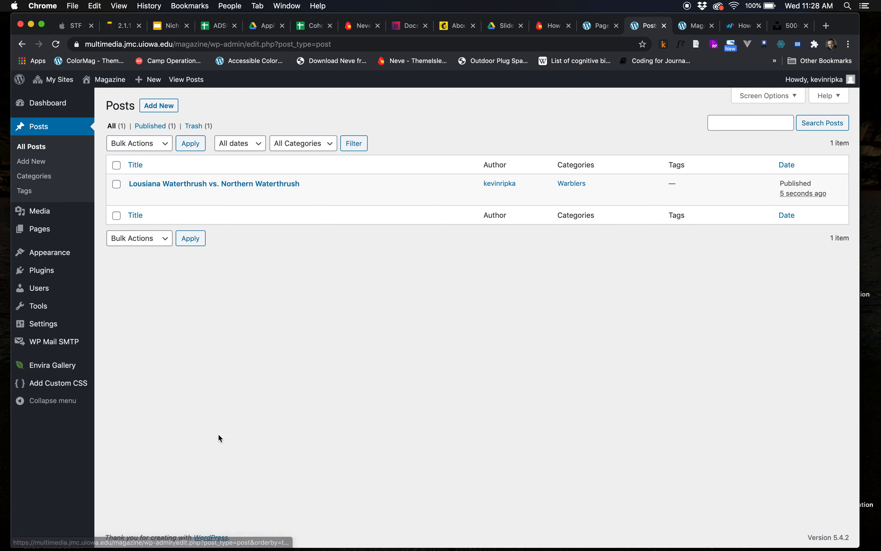
pyautogui.moveTo(377, 446)
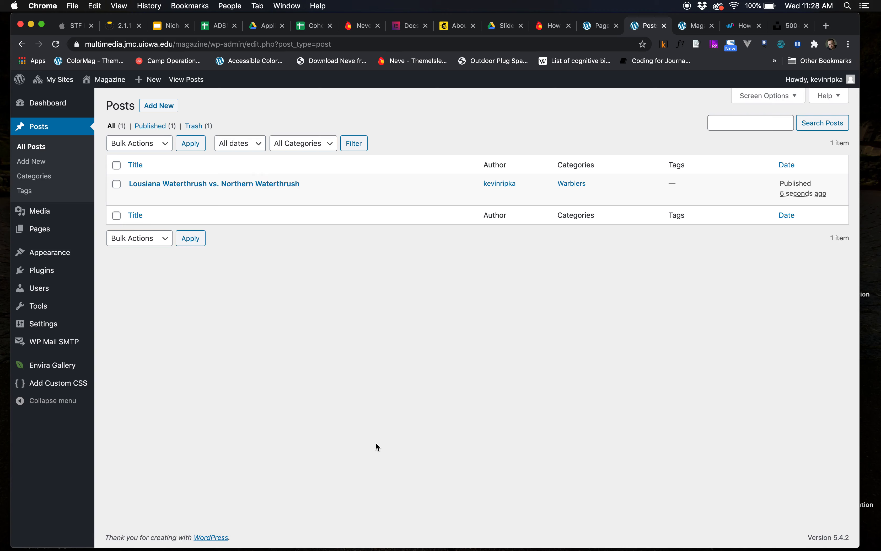
pyautogui.moveTo(363, 332)
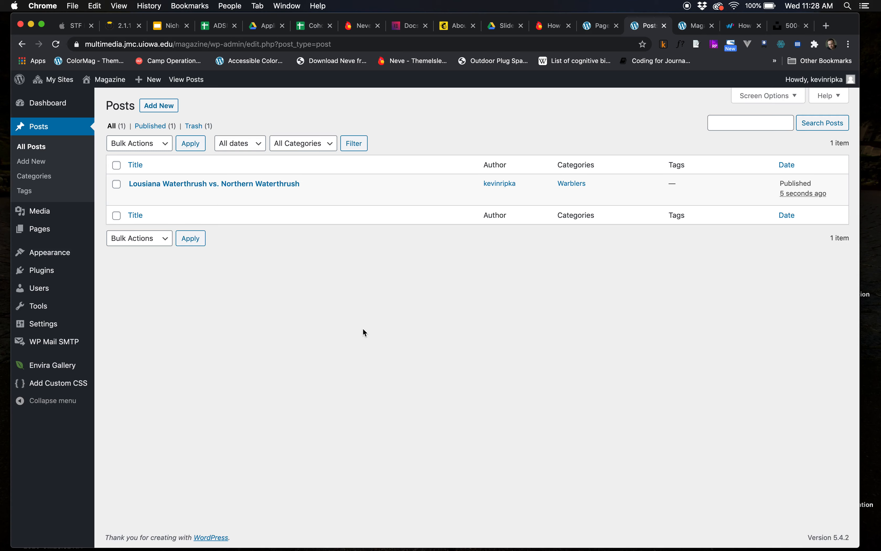
pyautogui.moveTo(618, 449)
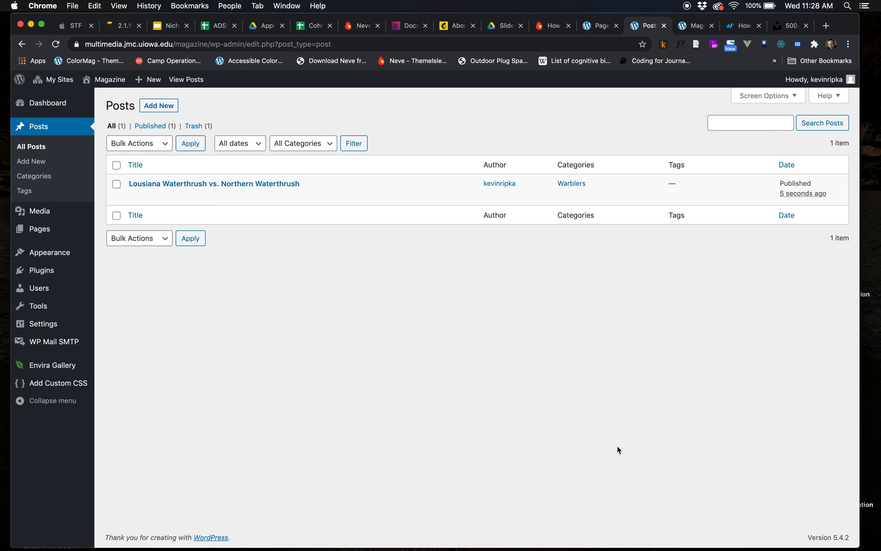